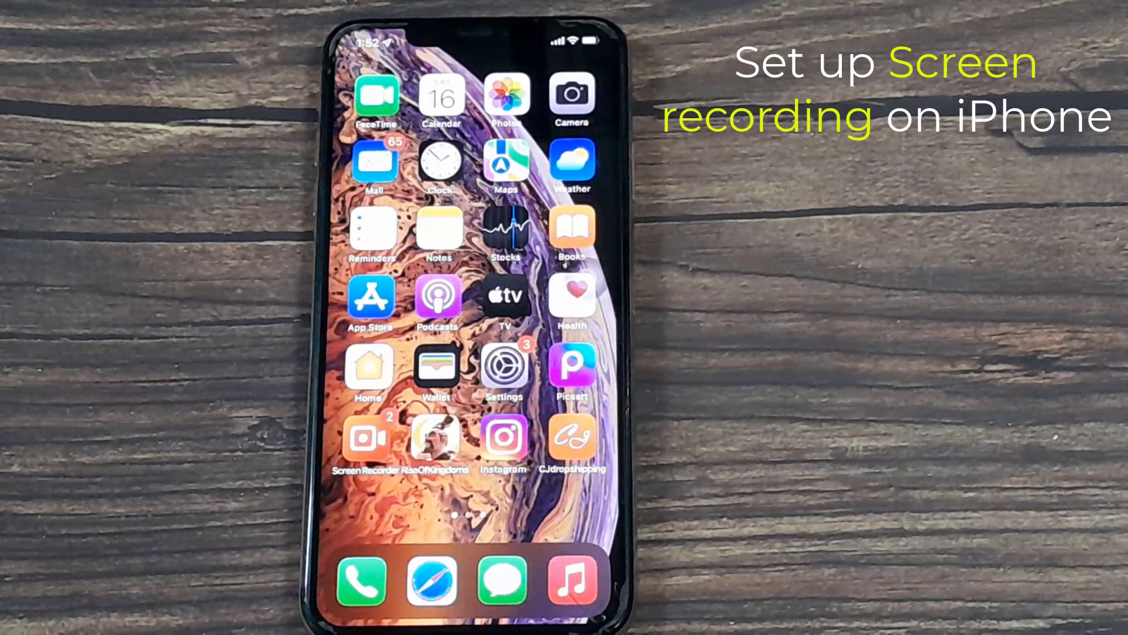
# Reach the More Controls list in Settings > Control Center.
pyautogui.click(503, 368)
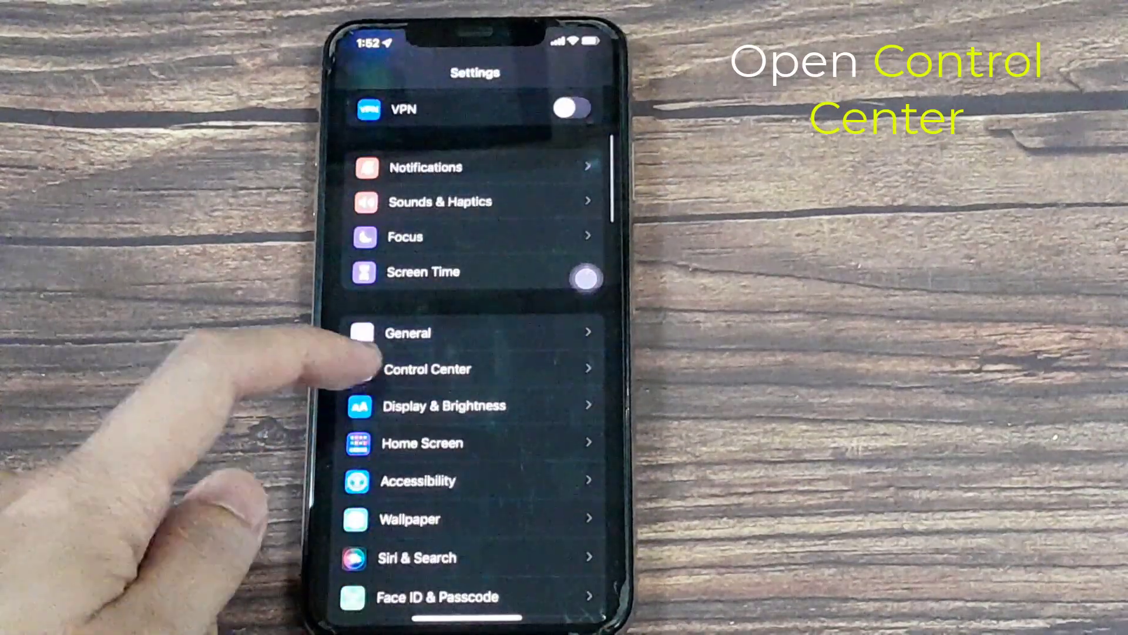
pyautogui.click(426, 368)
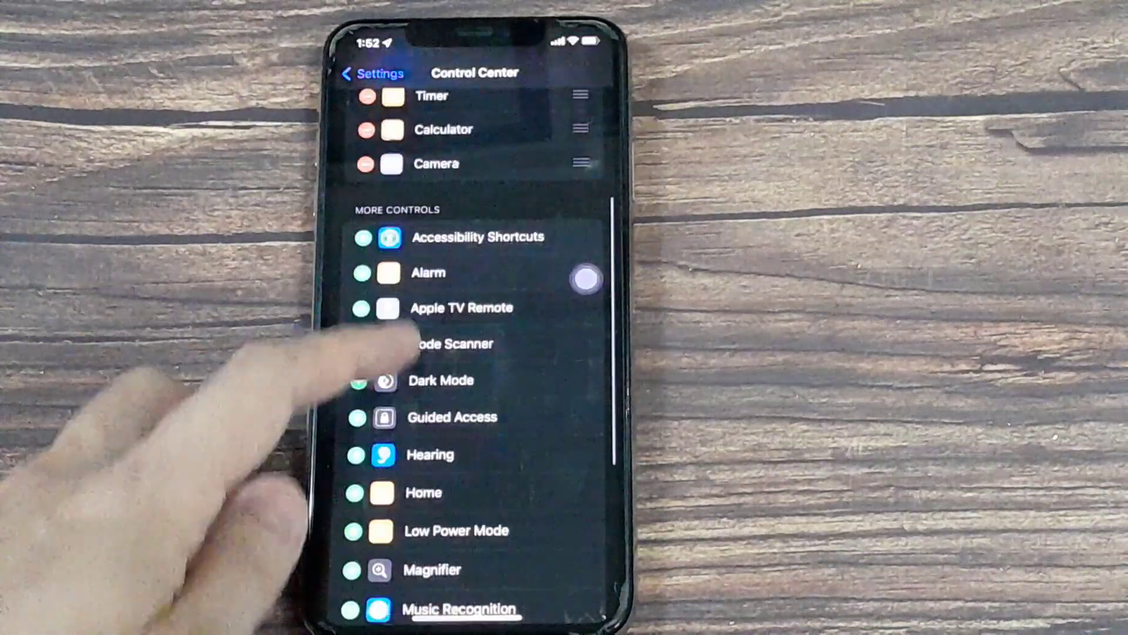
pyautogui.scroll(-3)
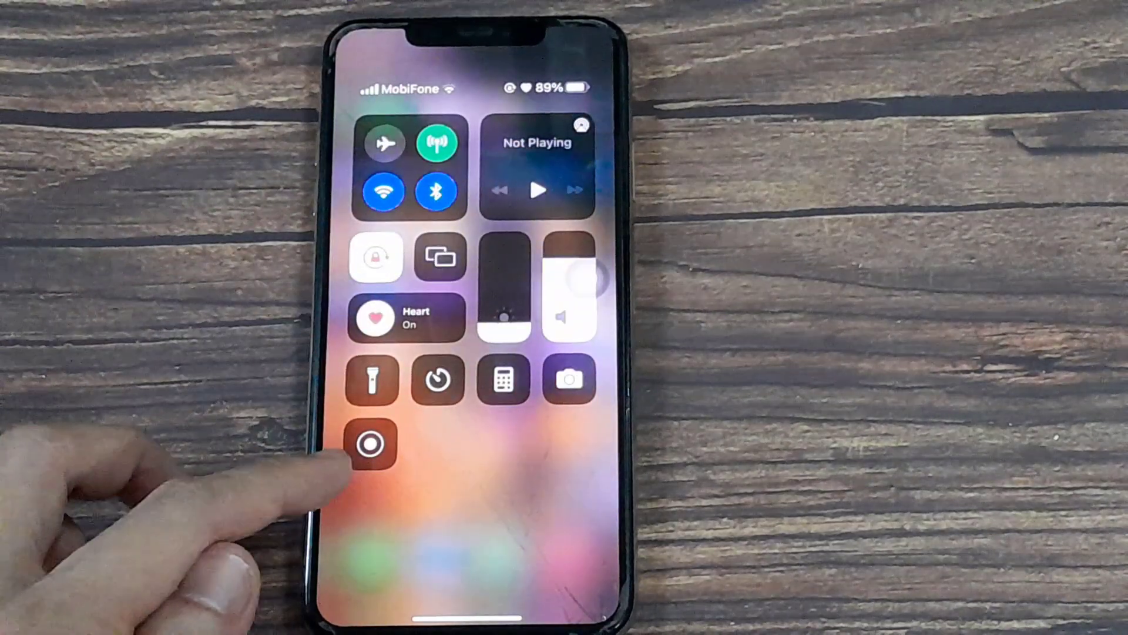
# Start a screen recording from Control Center.
pyautogui.click(374, 444)
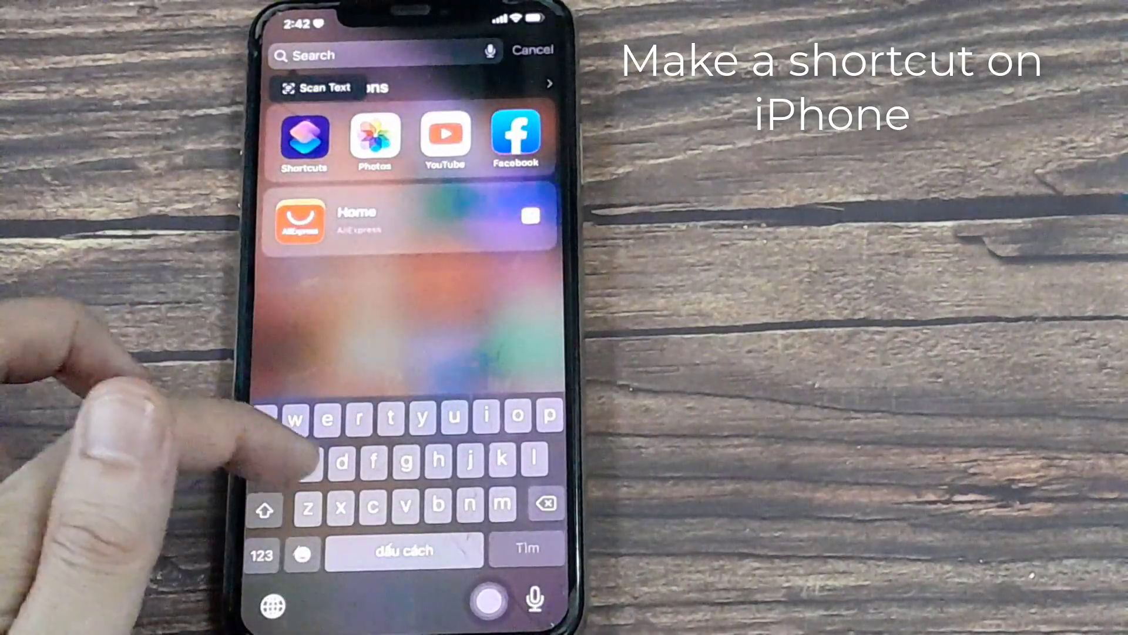
# Launch Shortcuts via Spotlight search 'shortcuts' and start a new shortcut.
pyautogui.write('shortcuts')
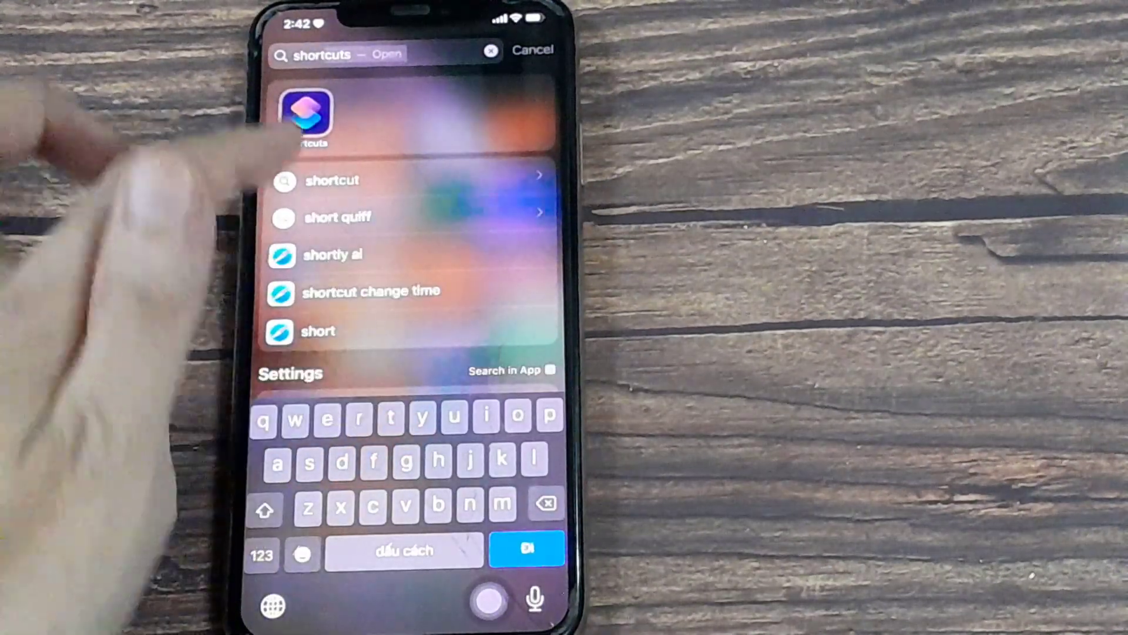
pyautogui.click(307, 115)
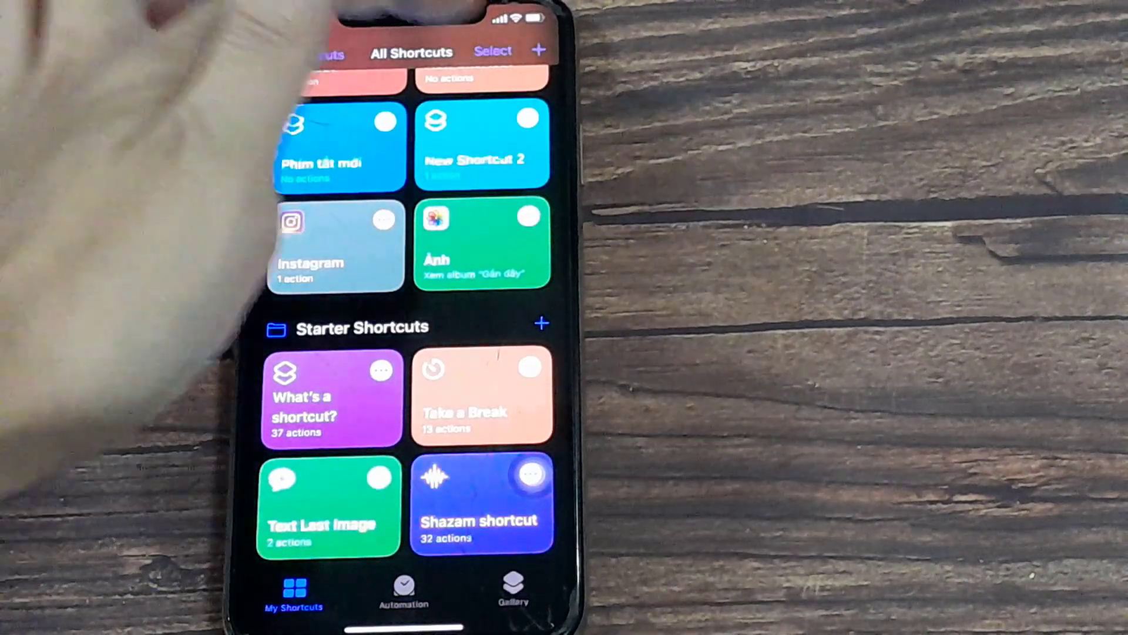
pyautogui.click(537, 50)
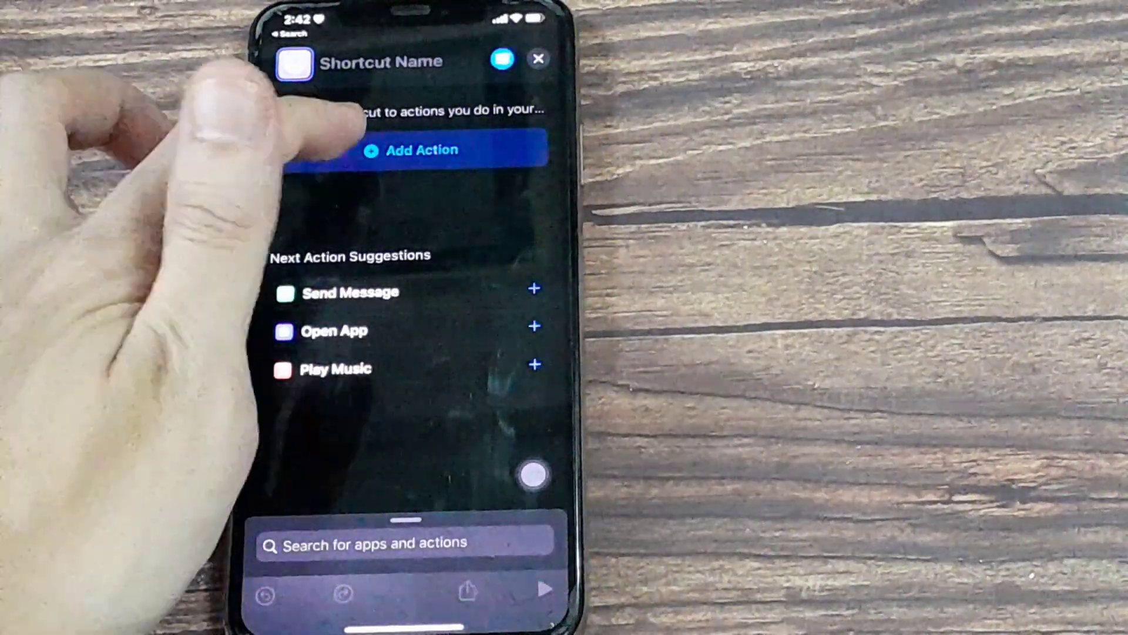
# Add Get Latest Videos as the shortcut's first action, found by searching 'Get late'.
pyautogui.click(415, 149)
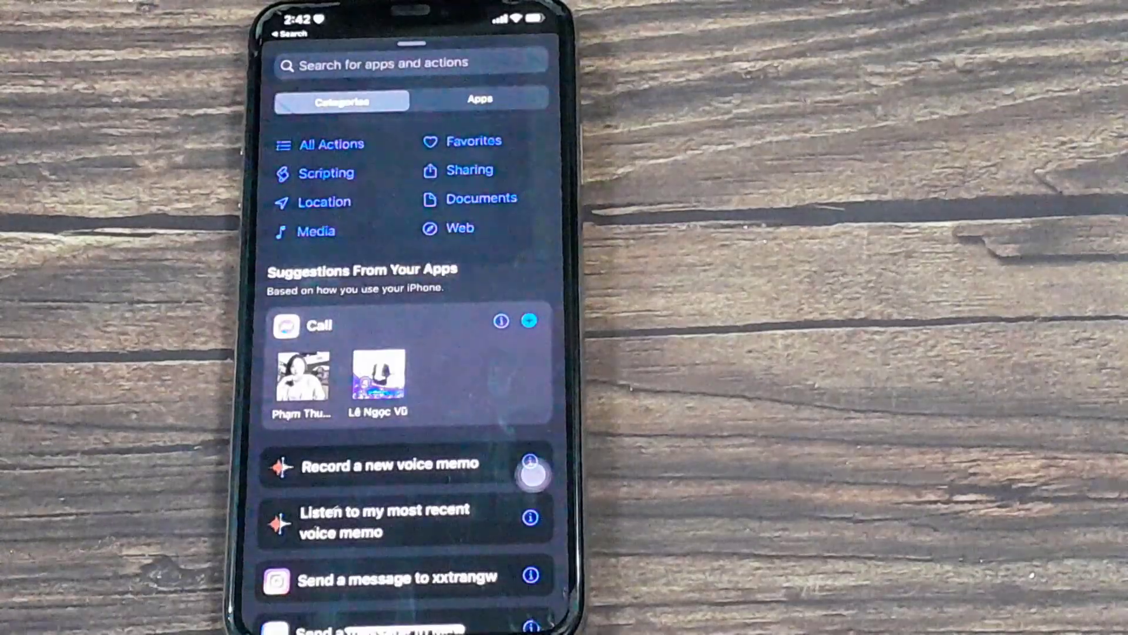
pyautogui.click(389, 63)
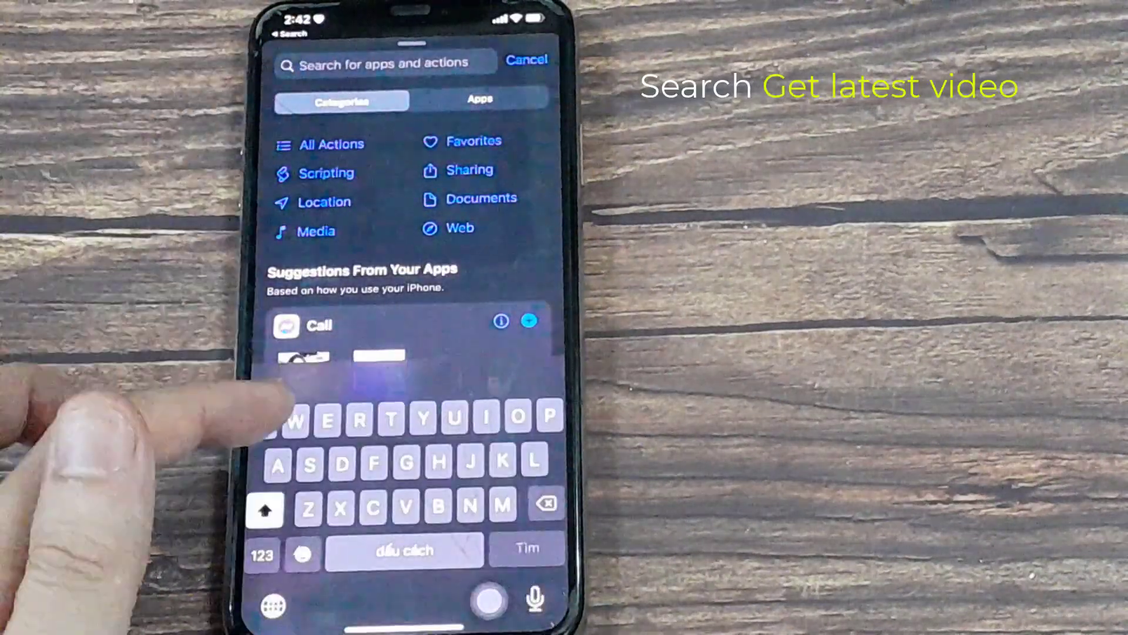
pyautogui.write('Get')
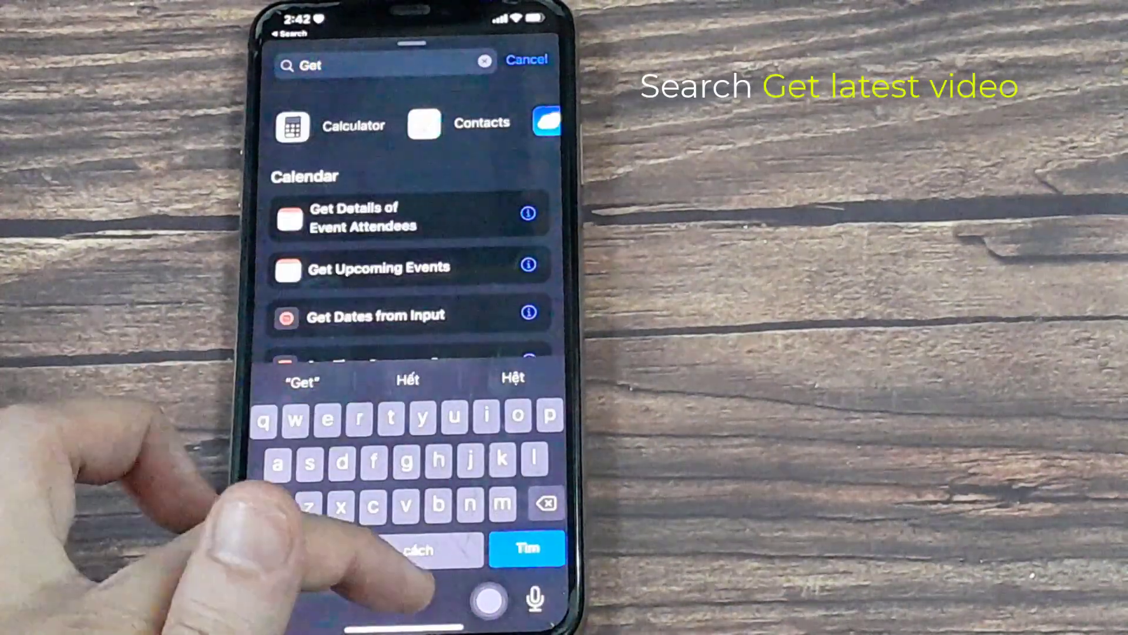
pyautogui.write('latest video')
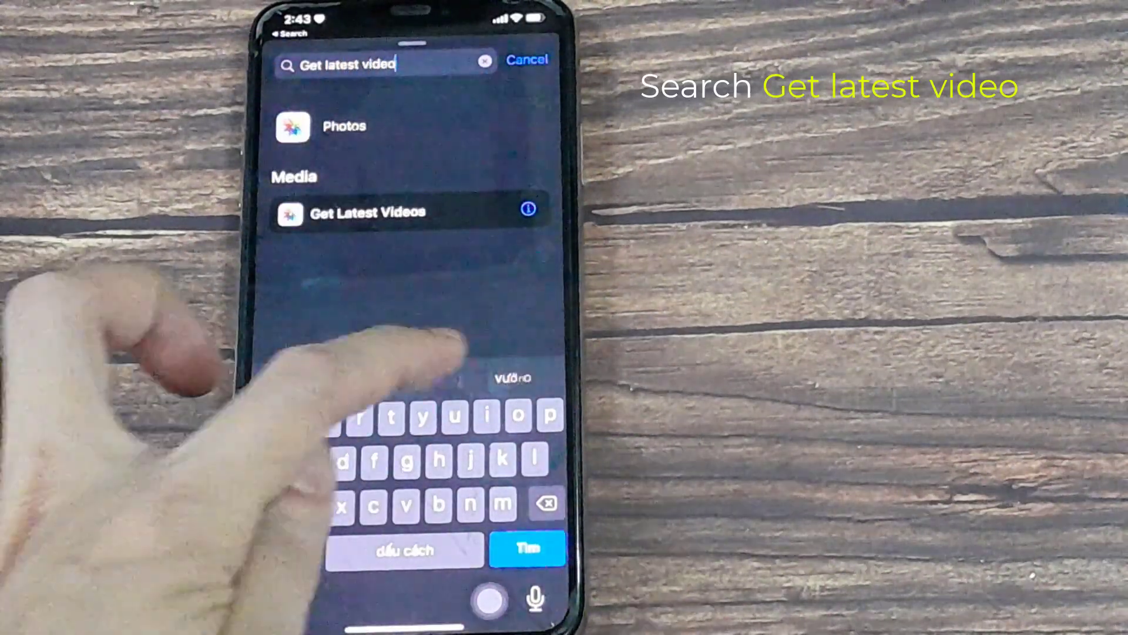
pyautogui.click(363, 213)
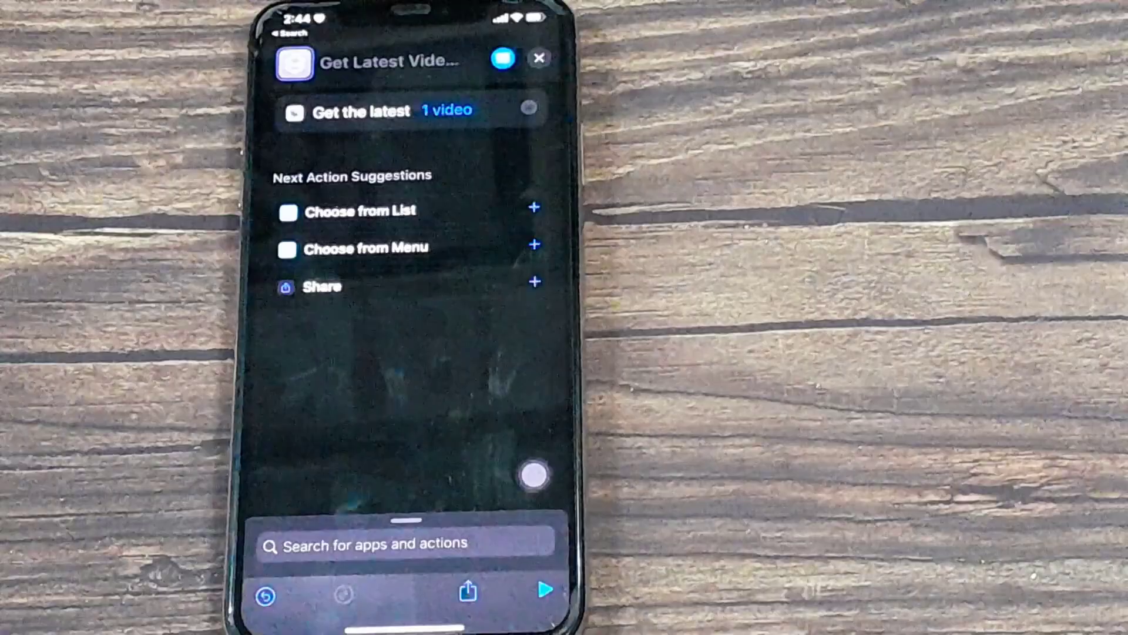
# Add an Encode Media action set to audio only with AIFF format.
pyautogui.click(403, 543)
pyautogui.write('En')
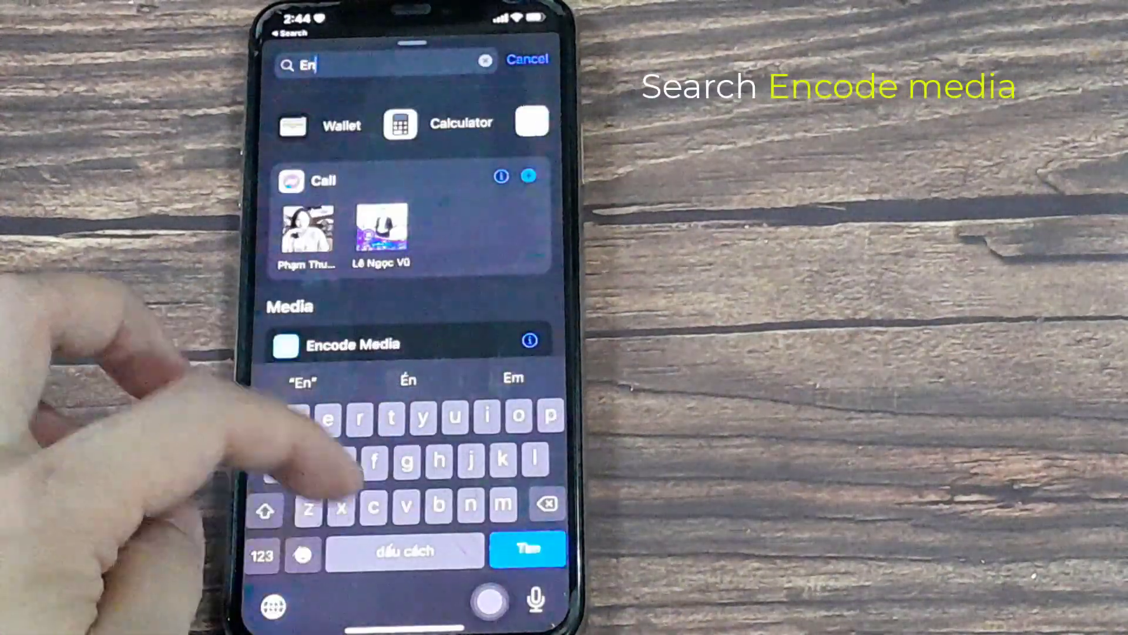
pyautogui.write('code media')
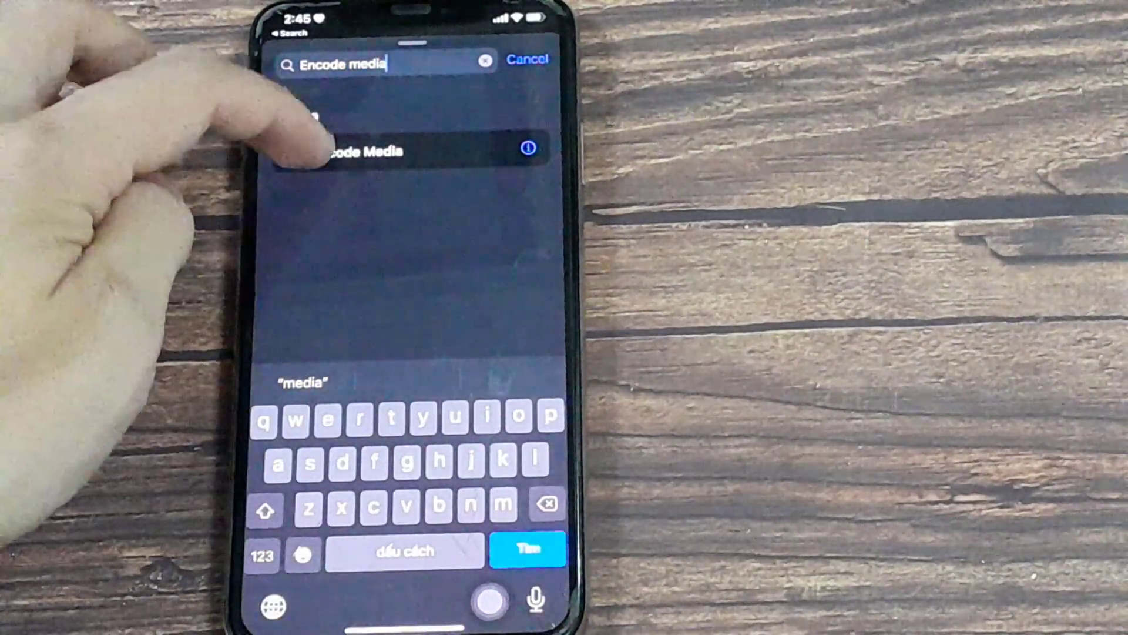
pyautogui.click(359, 152)
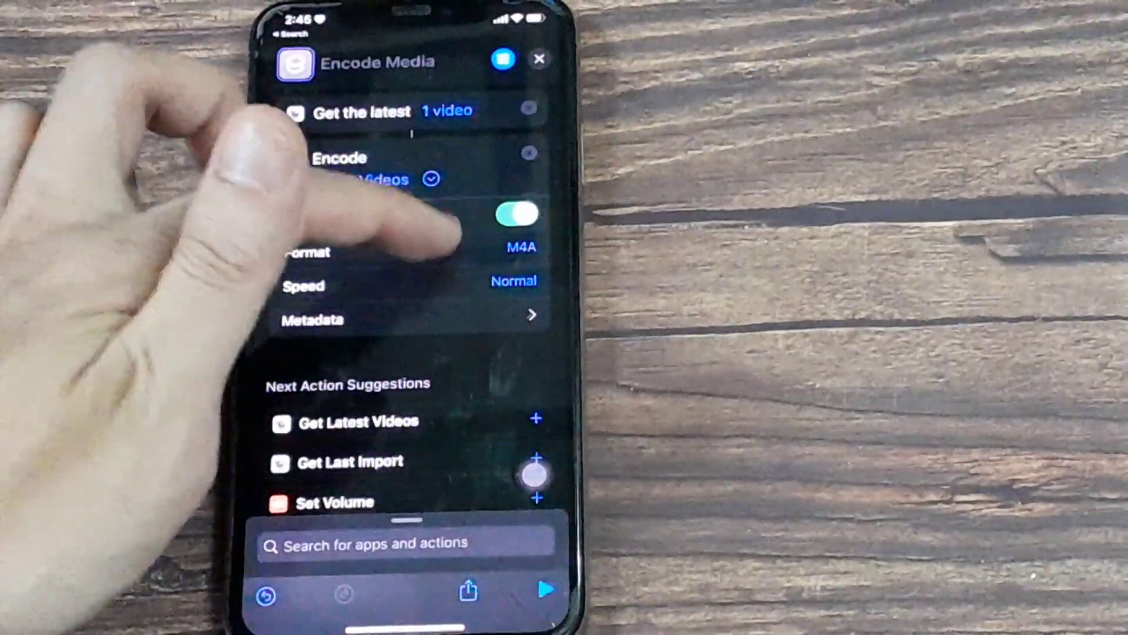
pyautogui.click(519, 246)
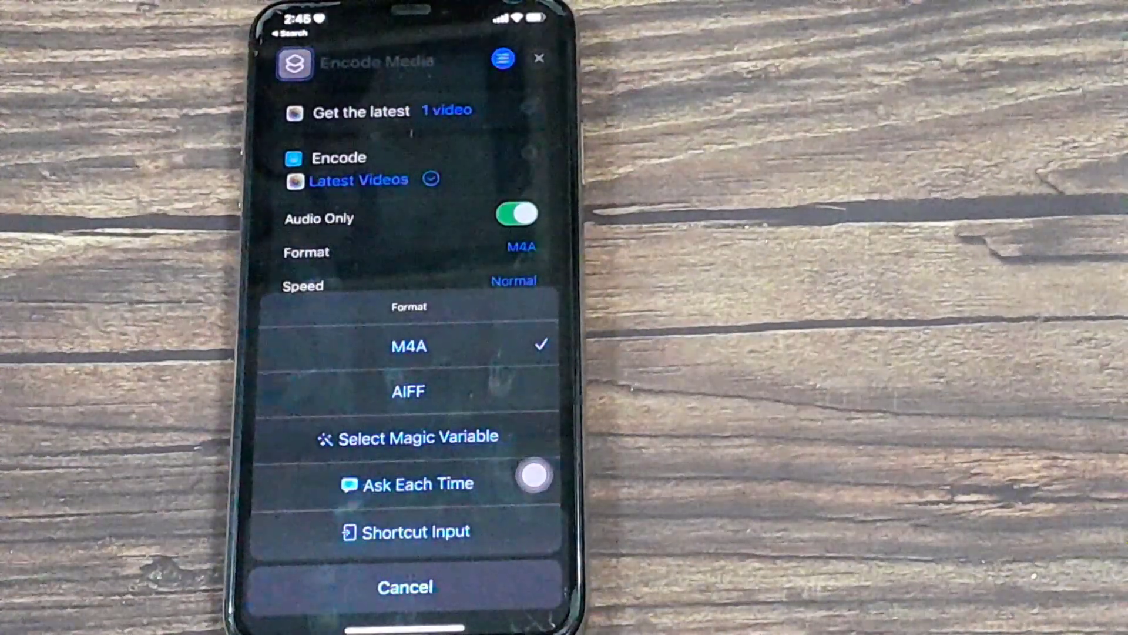
pyautogui.click(408, 390)
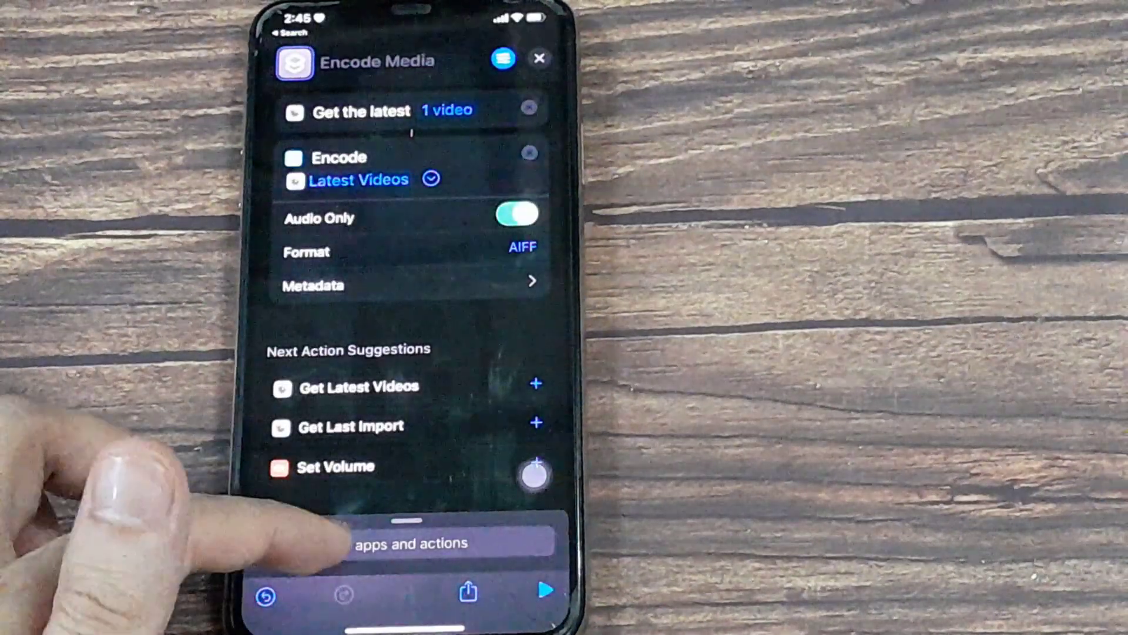
# Add a Share action followed by the suggested Set Name step.
pyautogui.click(410, 542)
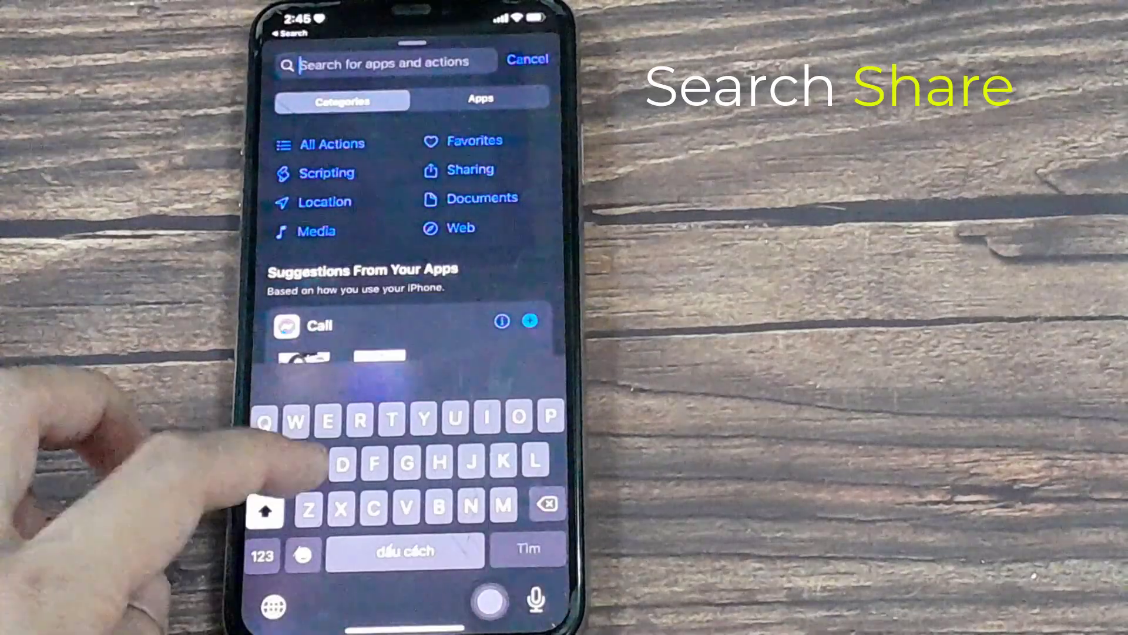
pyautogui.write('Sha')
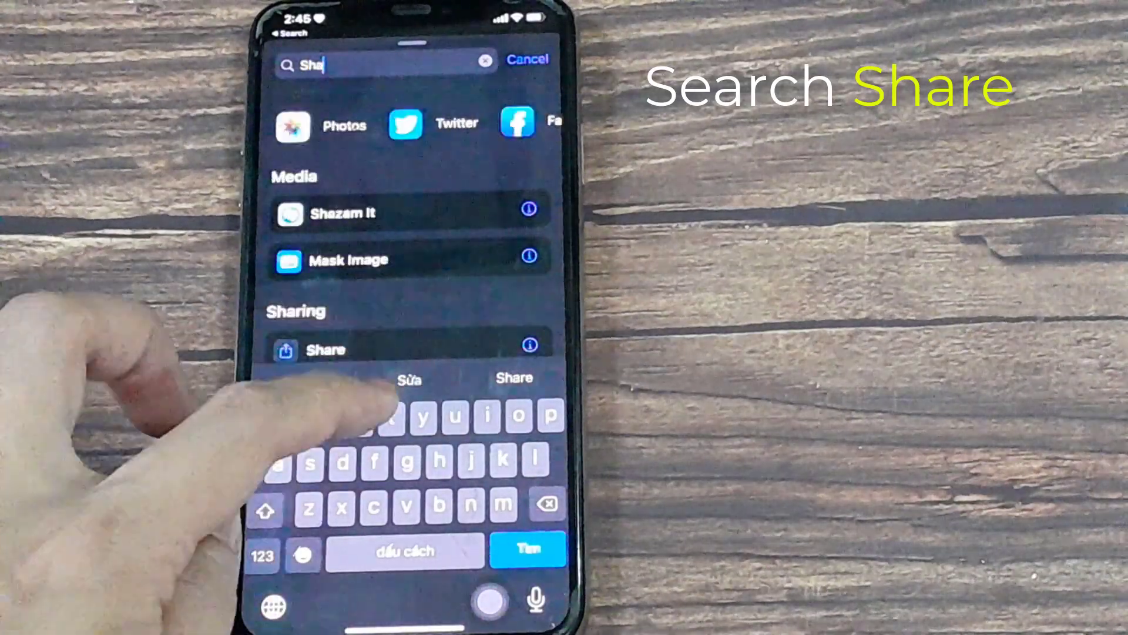
pyautogui.write('re')
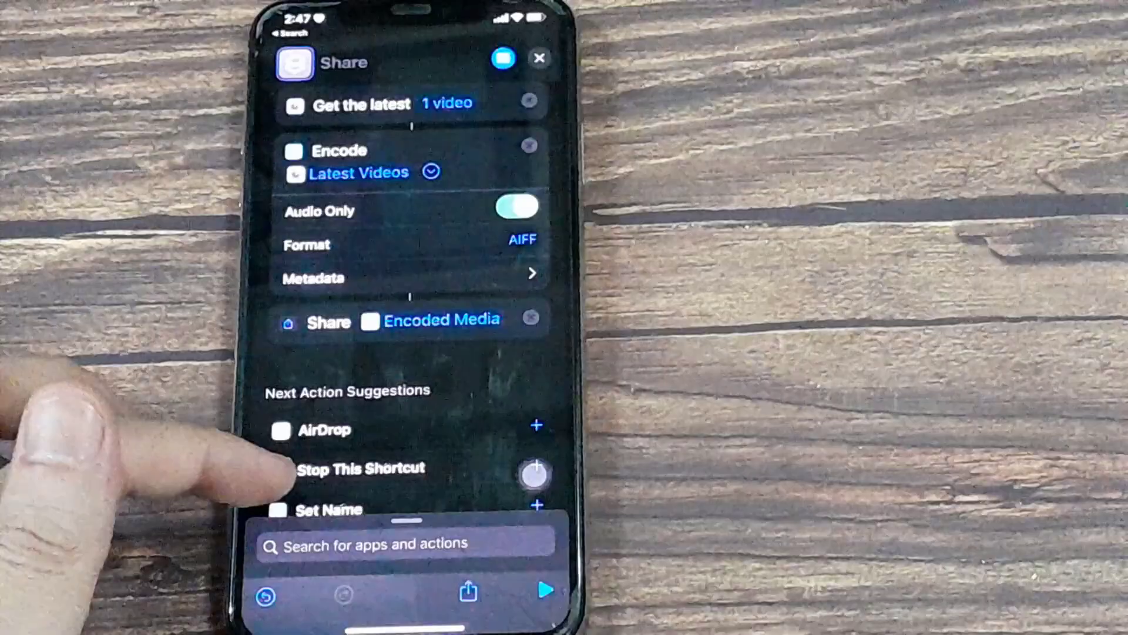
pyautogui.click(536, 506)
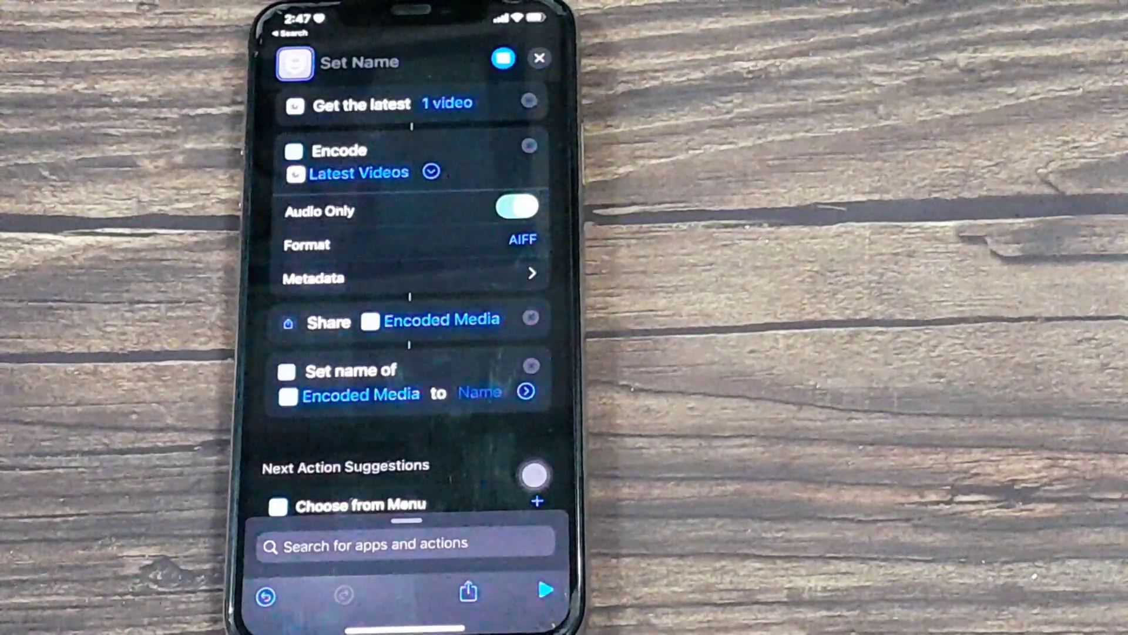
# Rename the shortcut to 'Get Ringtone' and confirm.
pyautogui.click(359, 62)
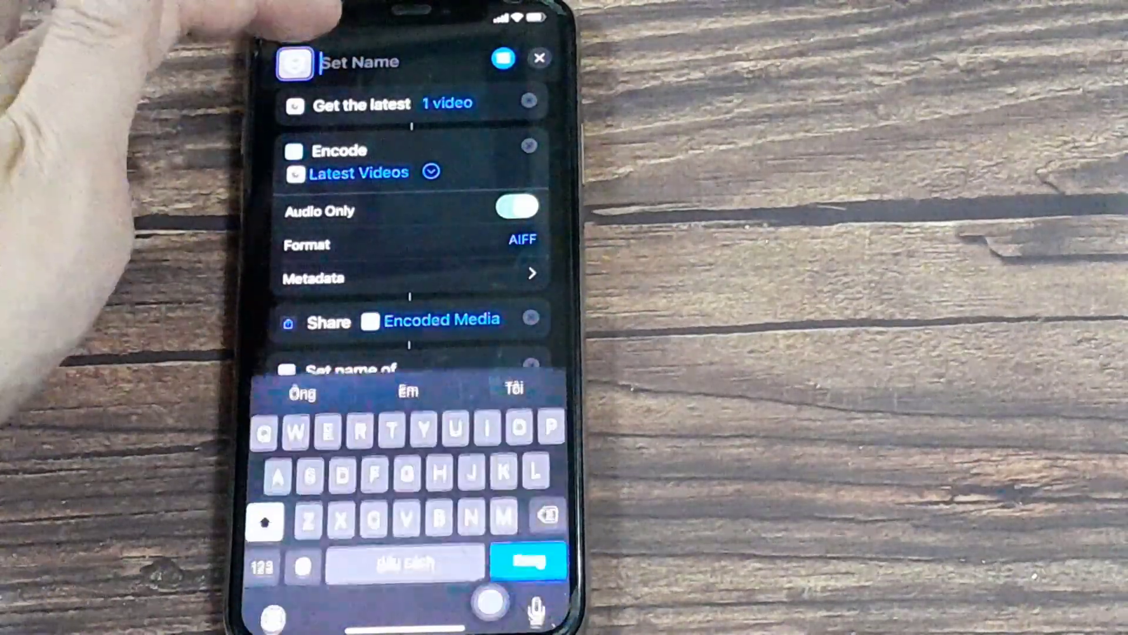
pyautogui.write('Get R')
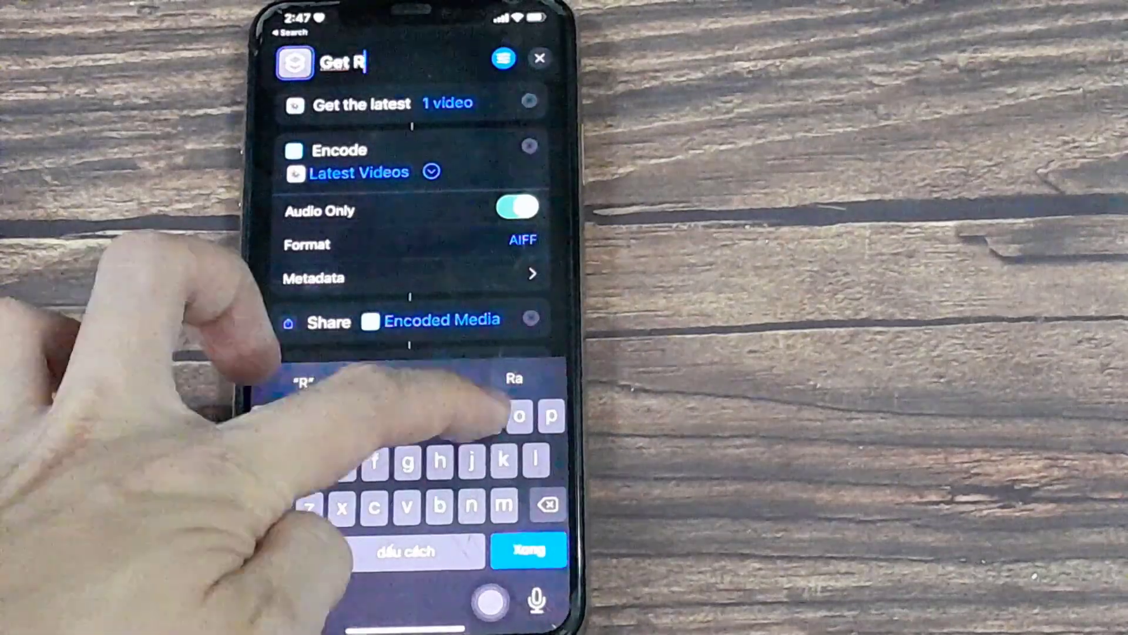
pyautogui.write('ingtone')
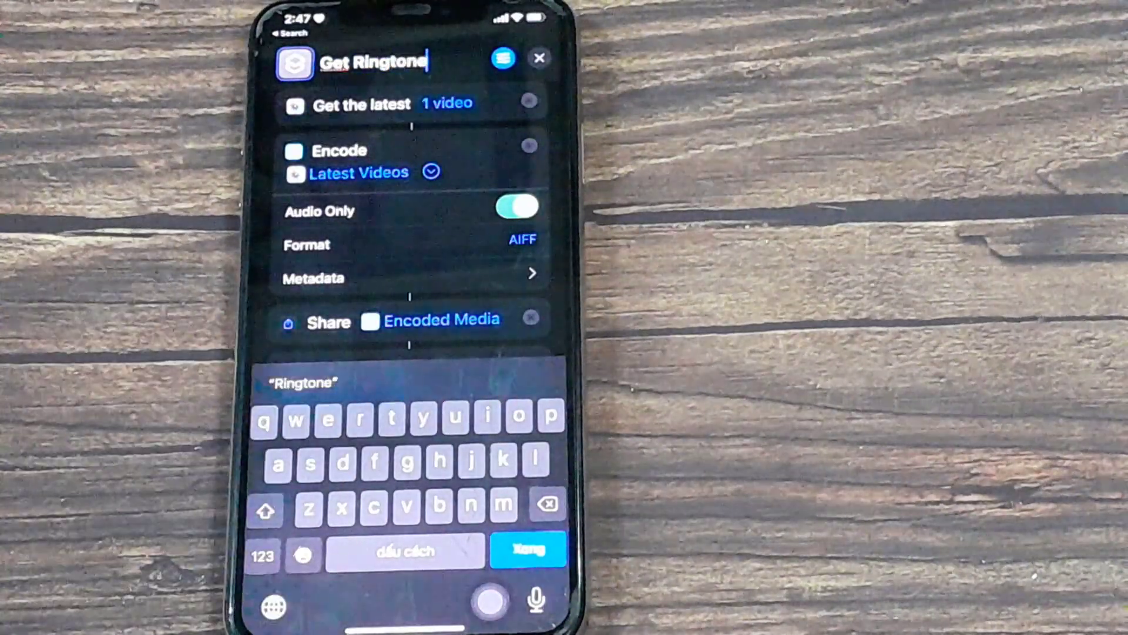
pyautogui.click(529, 552)
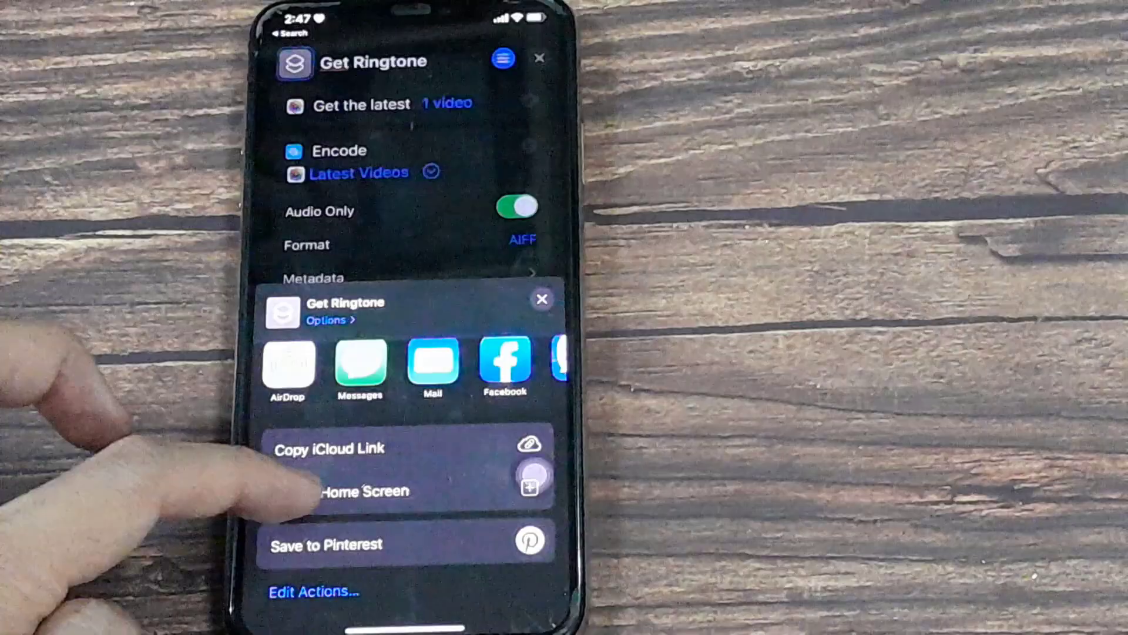
# Add the Get Ringtone shortcut to the Home Screen.
pyautogui.click(353, 490)
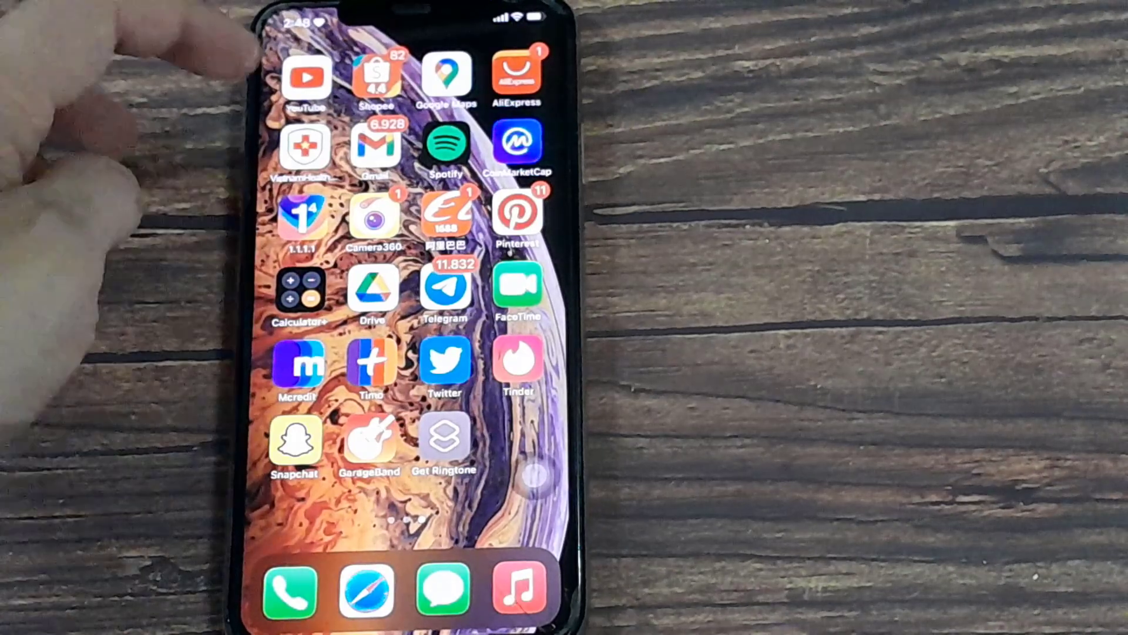
# Launch YouTube and start a screen recording of the NCS video.
pyautogui.click(306, 78)
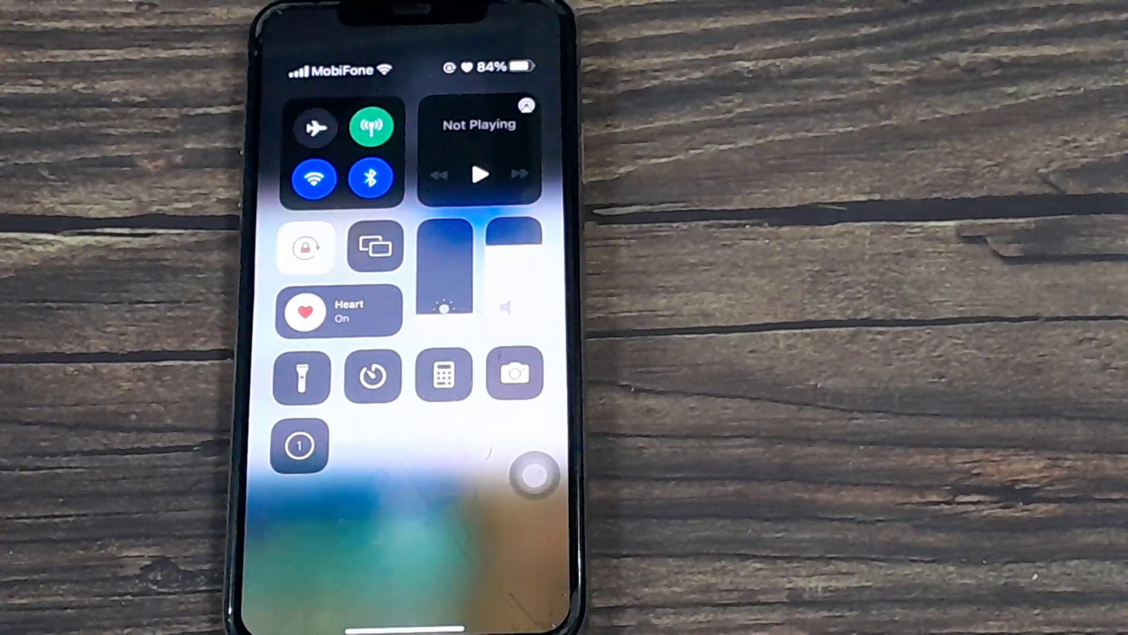
pyautogui.click(299, 444)
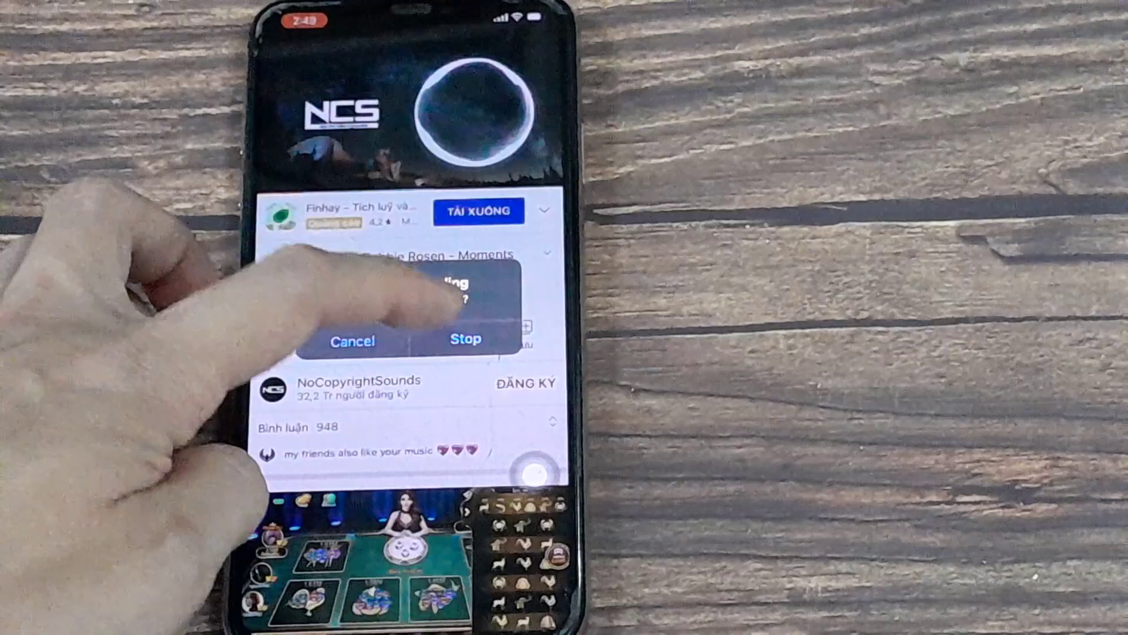
# Confirm stopping the screen recording.
pyautogui.click(351, 339)
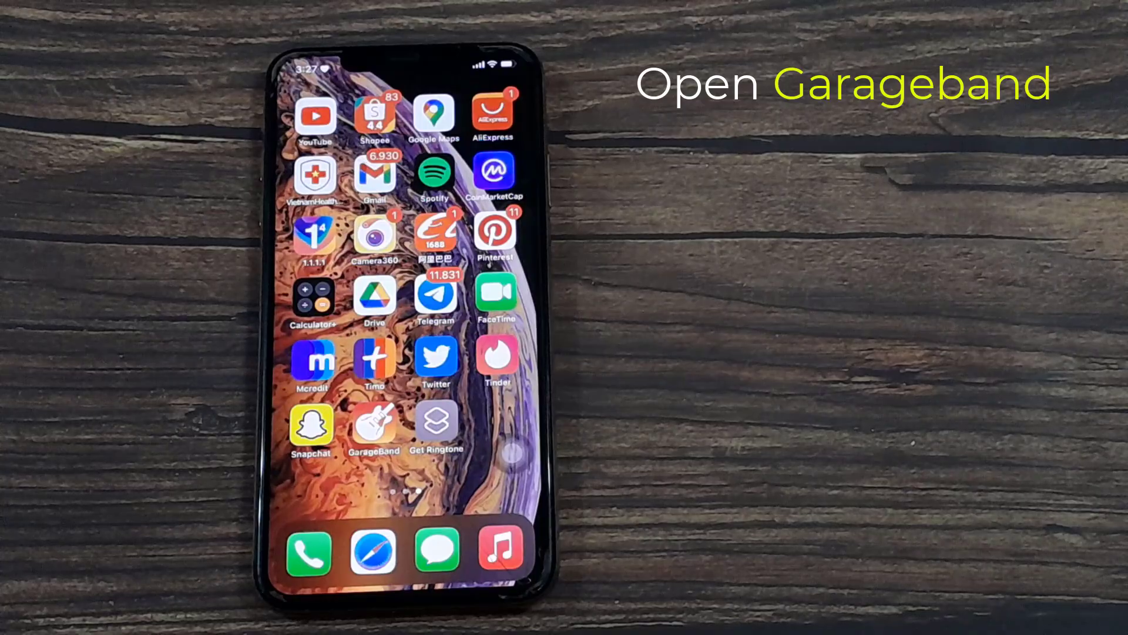
# Launch GarageBand and continue past the Sound Library notice.
pyautogui.click(374, 425)
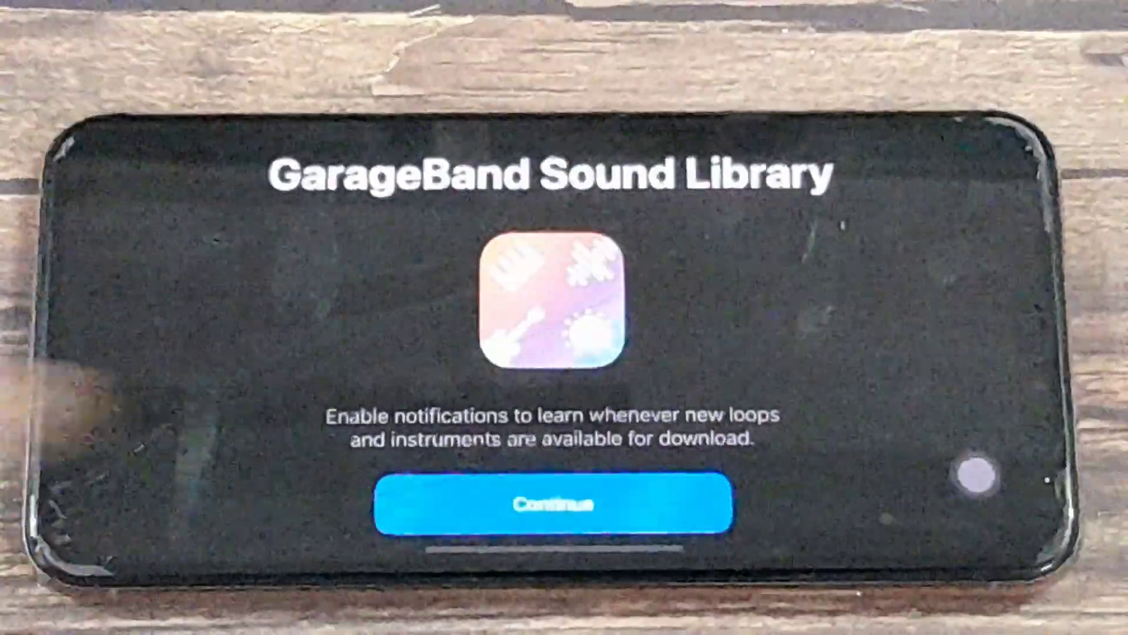
pyautogui.click(549, 503)
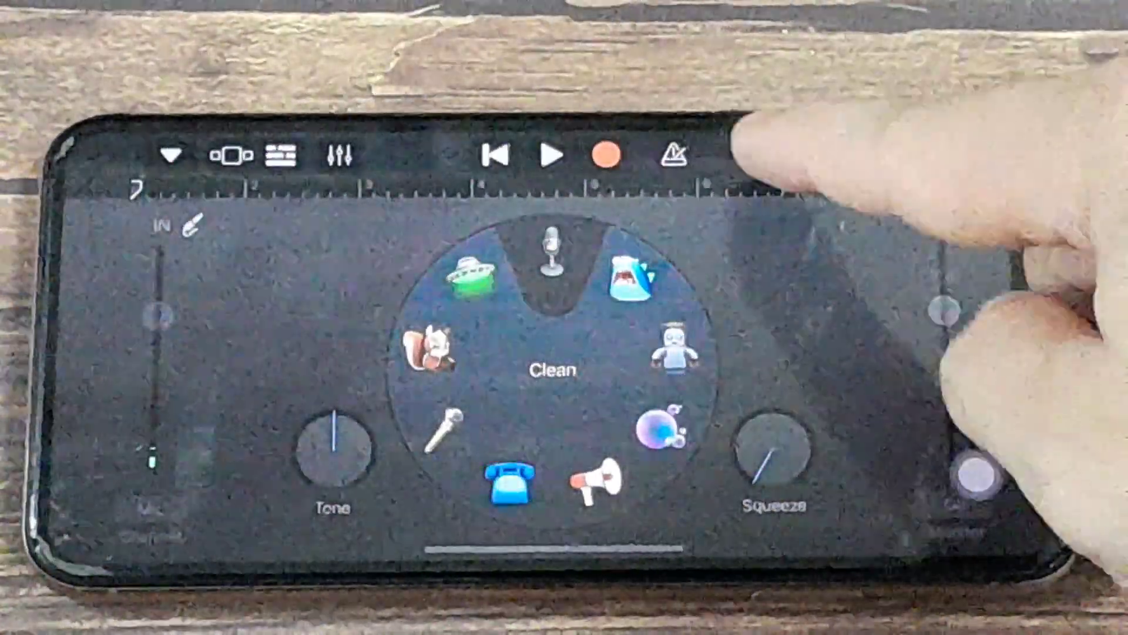
# Bring up the Apple Loops browser over the Audio Recorder song.
pyautogui.click(674, 155)
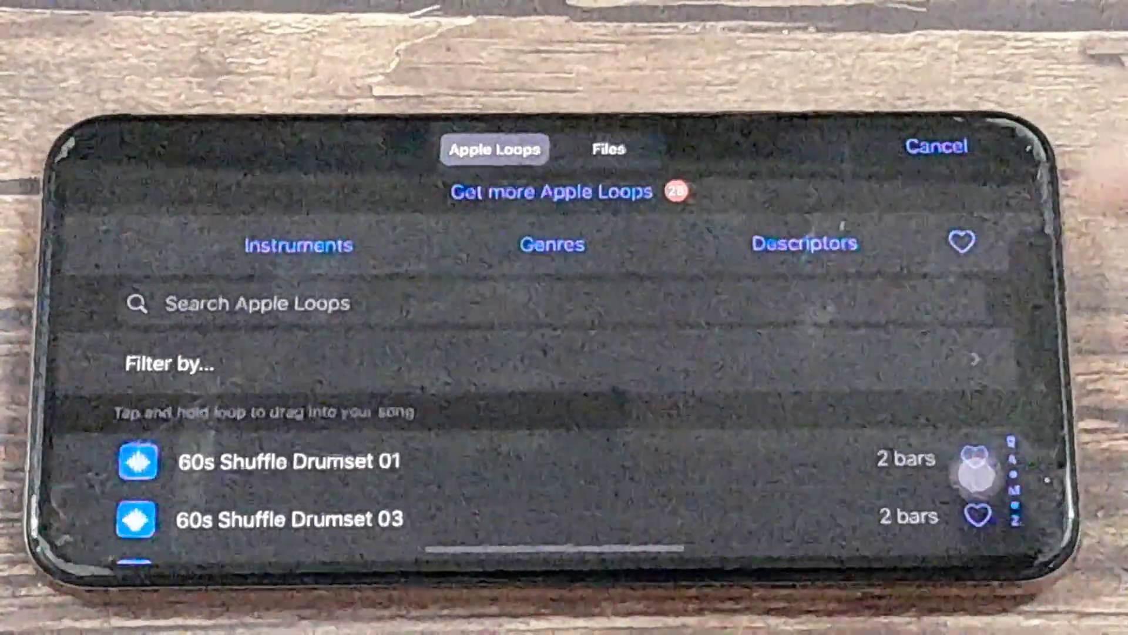
# Switch the import to Files and reach the Browse list of storage locations.
pyautogui.click(609, 149)
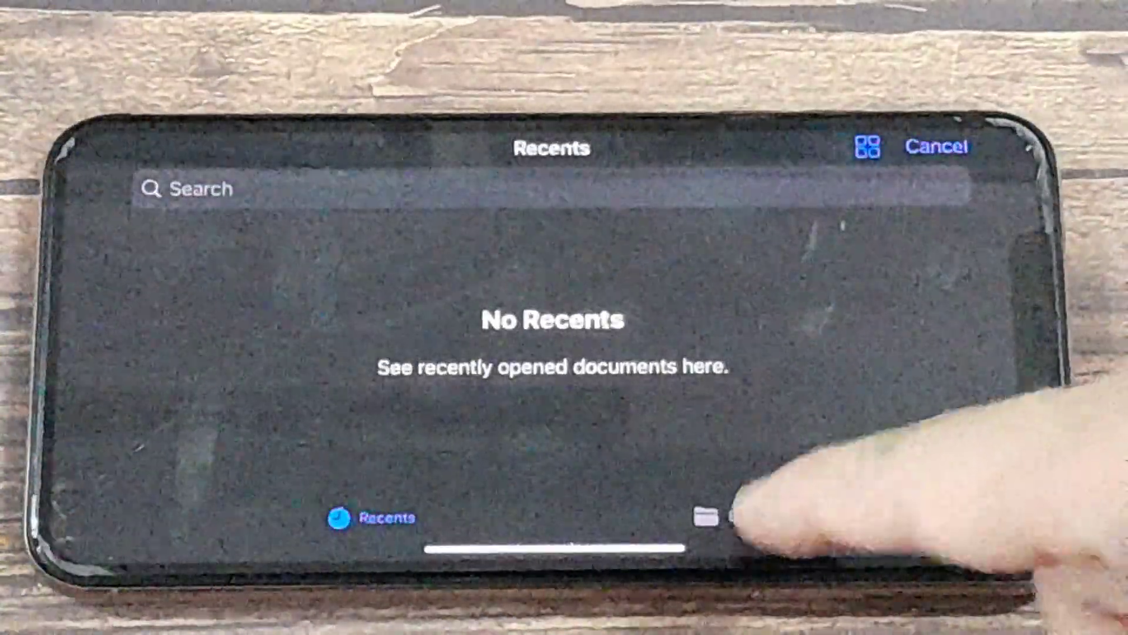
pyautogui.click(727, 517)
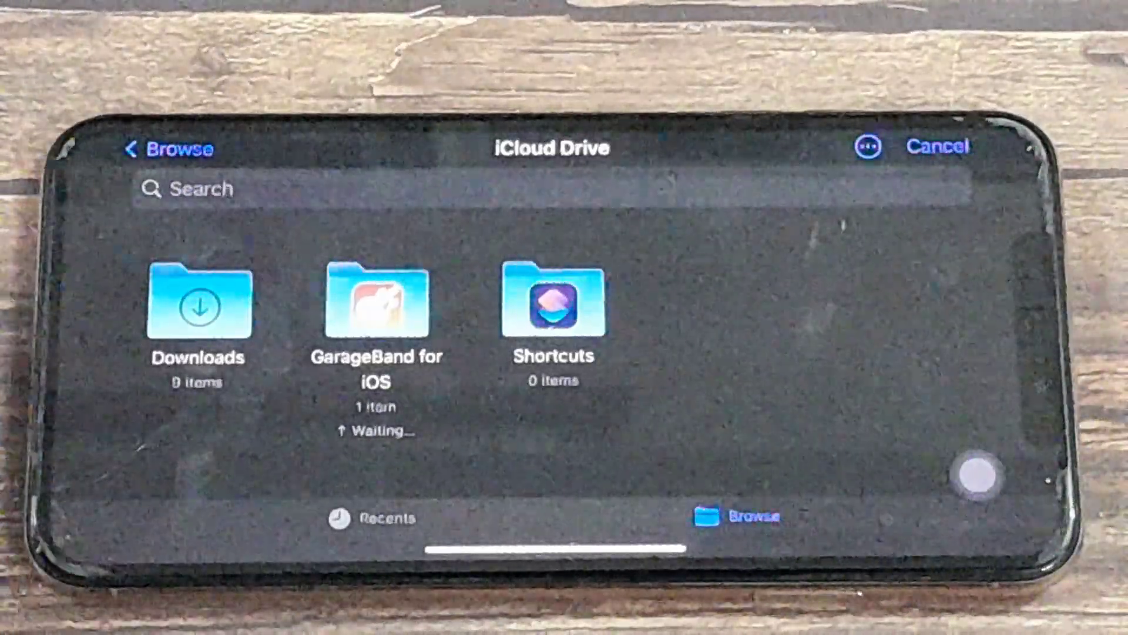
pyautogui.click(171, 148)
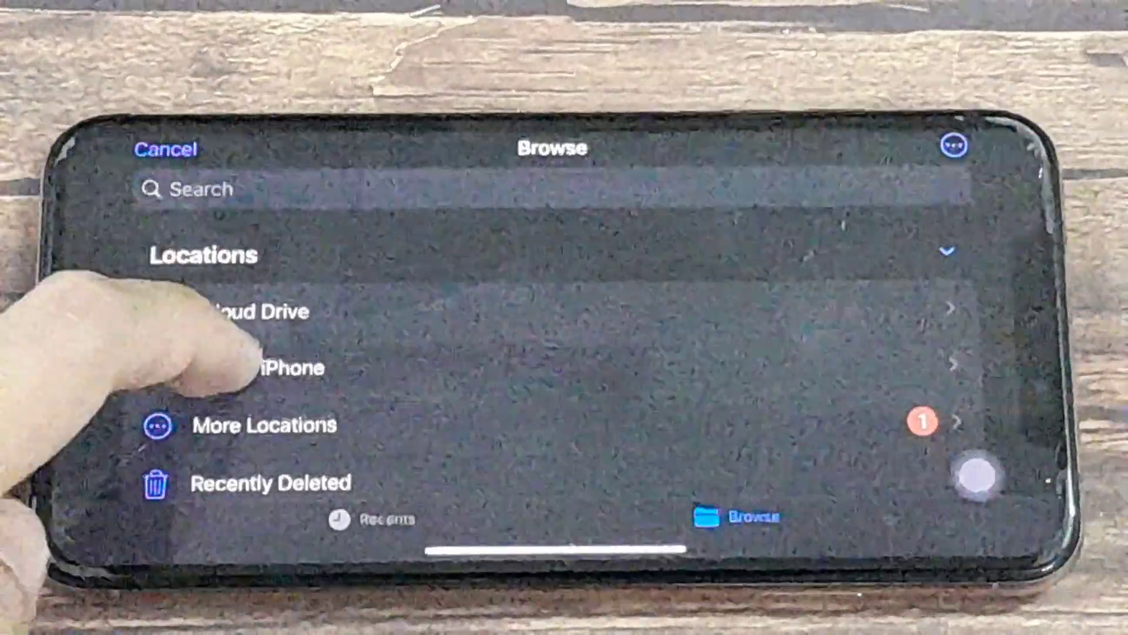
# Import the audio from On My iPhone and share My Song to reach the export formats.
pyautogui.click(281, 366)
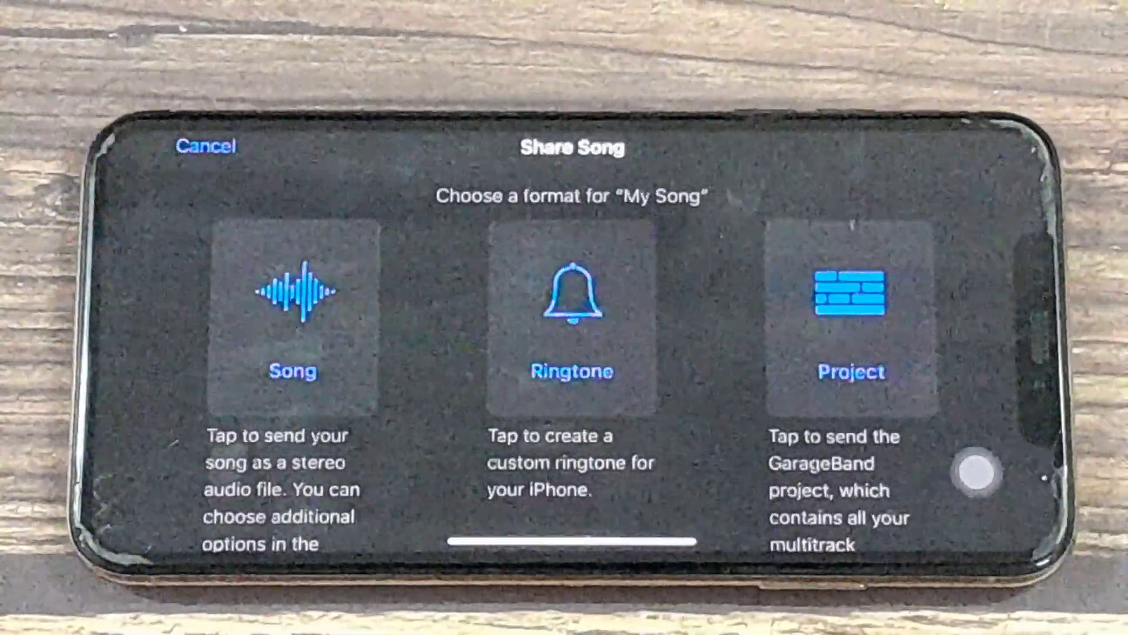
# Export My Song as the 30-second ringtone 'Happy song' and set it as the Standard Ringtone.
pyautogui.click(572, 309)
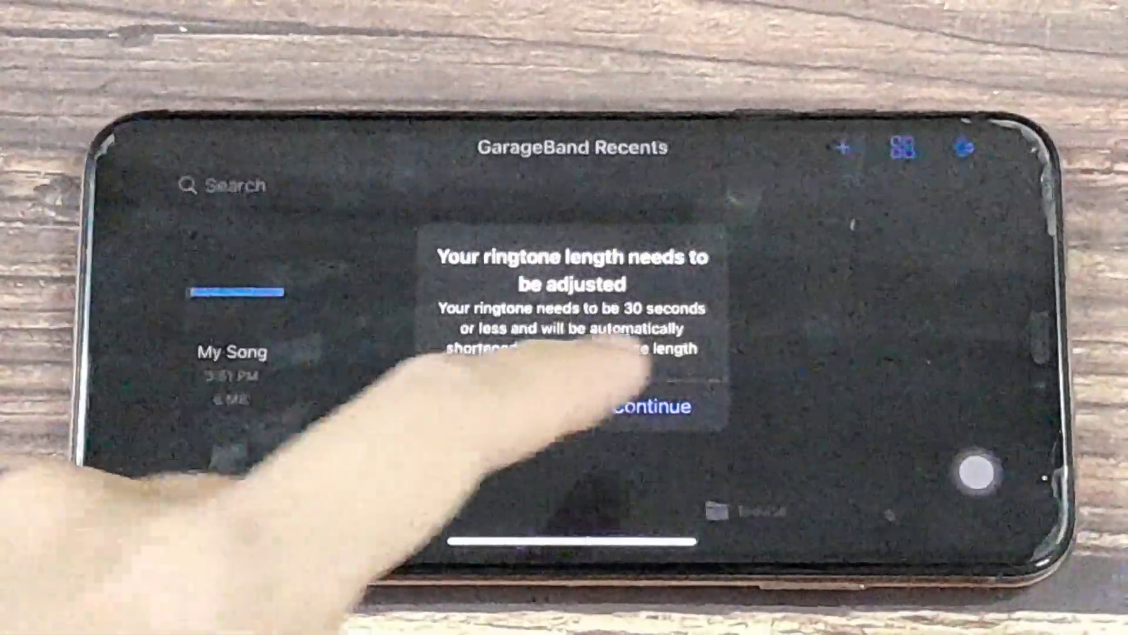
pyautogui.click(648, 407)
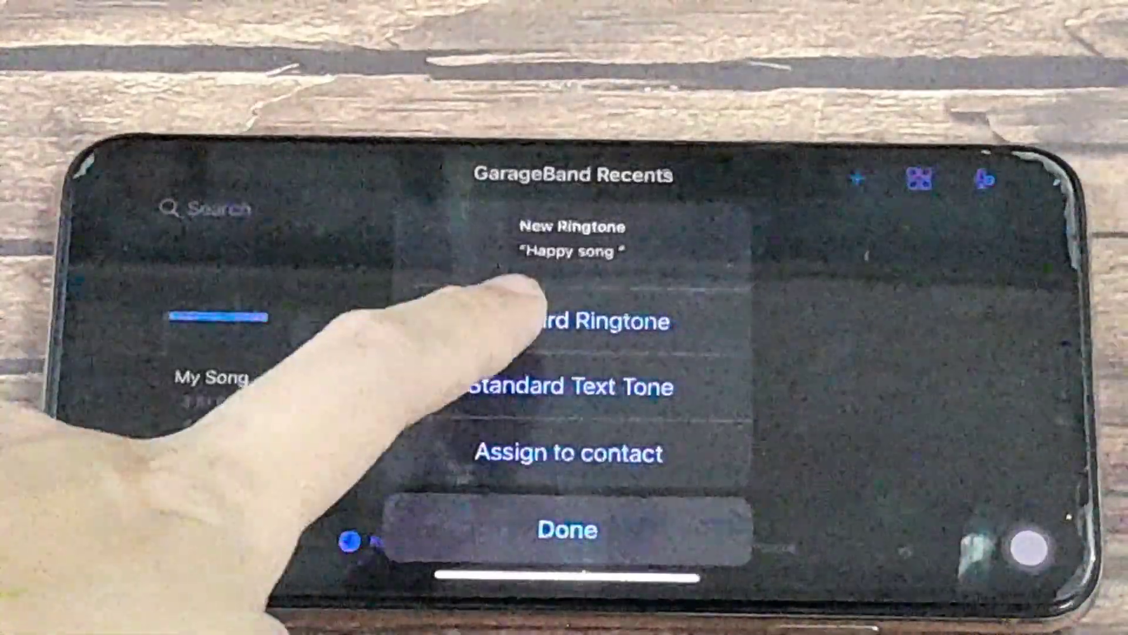
pyautogui.click(568, 530)
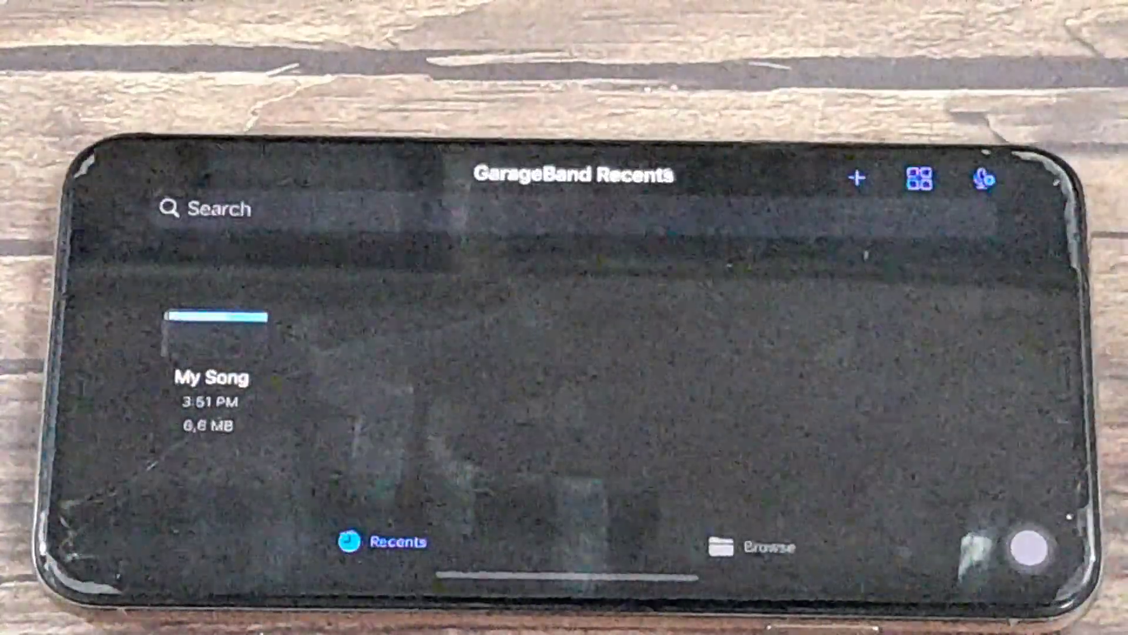